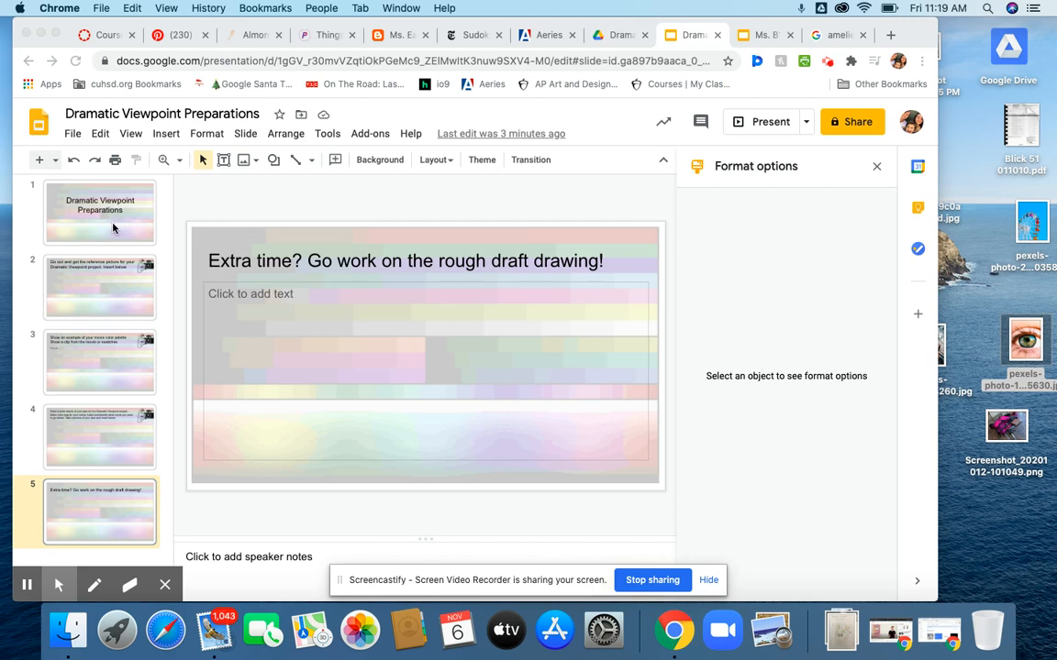
# Show the title slide, then switch to Ms. B's Dramatic Viewpoint Preparations deck at its title slide
pyautogui.click(100, 213)
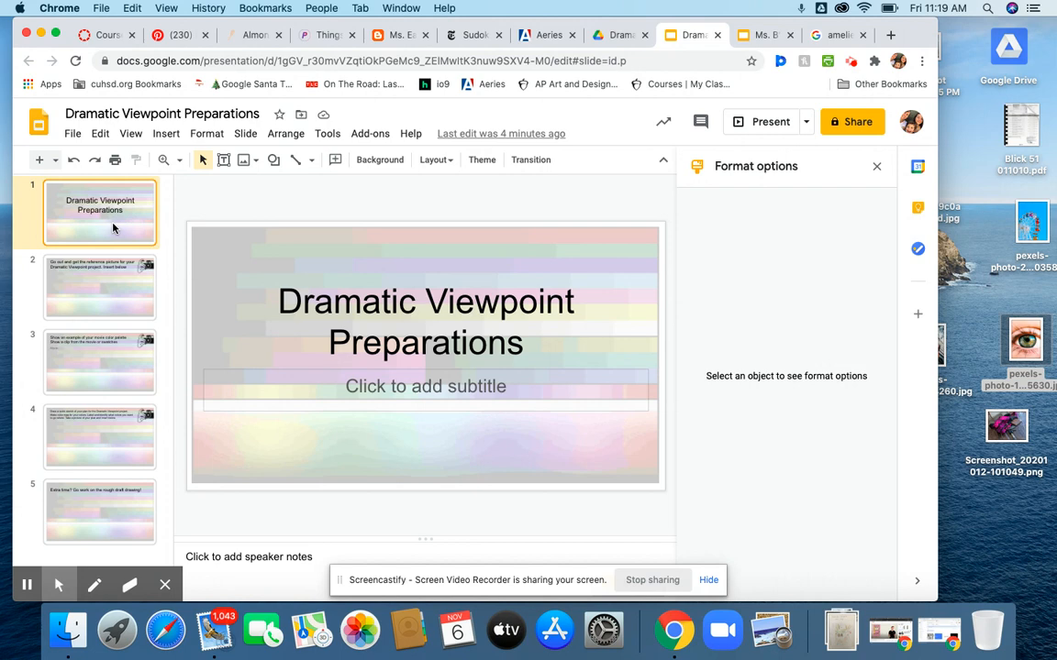
pyautogui.moveTo(764, 35)
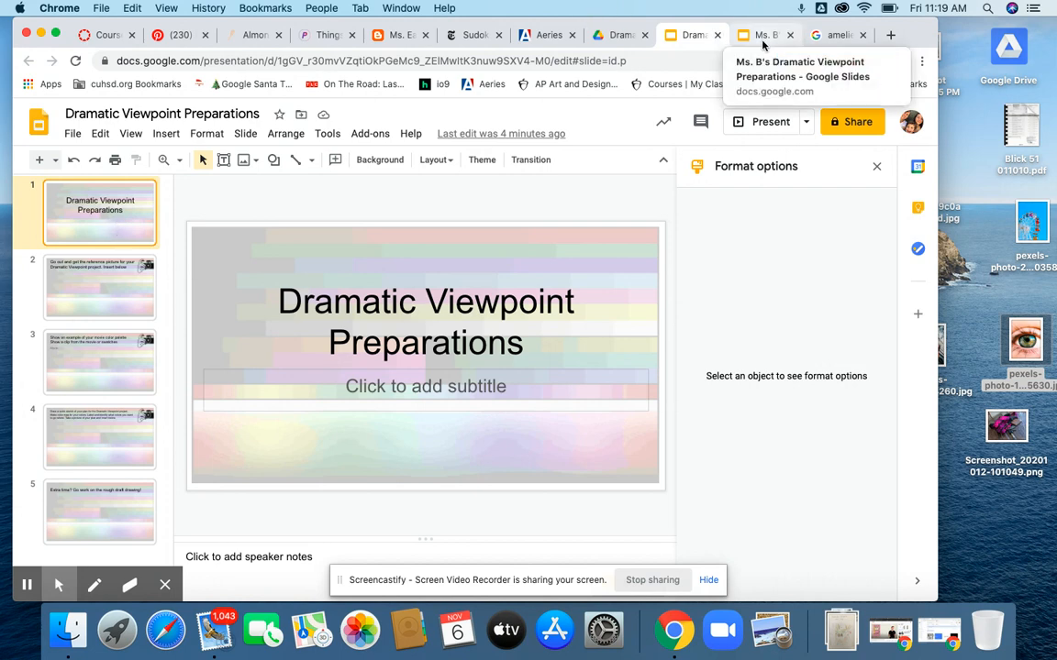
pyautogui.click(763, 35)
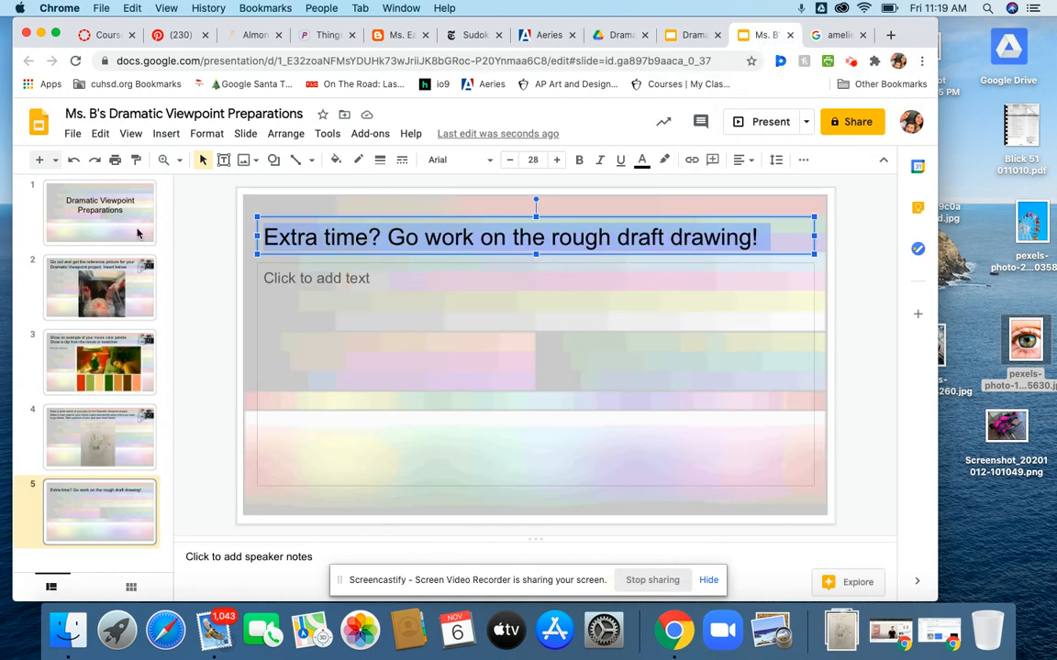
pyautogui.click(99, 213)
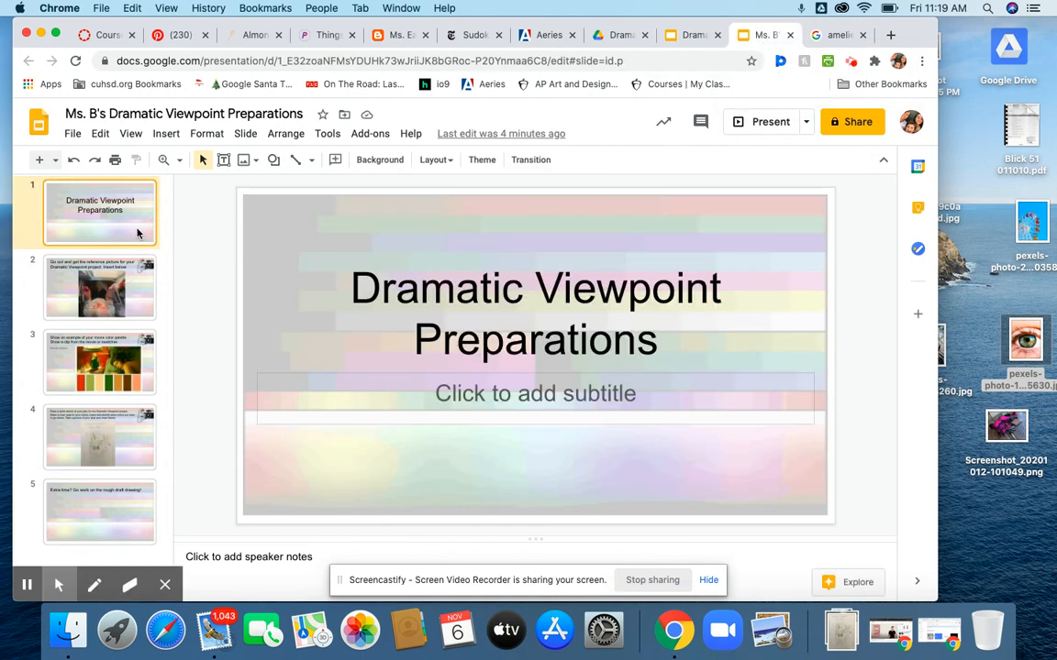
# Go to slide 2, where a reference photo sits below the insert-picture instruction
pyautogui.click(99, 286)
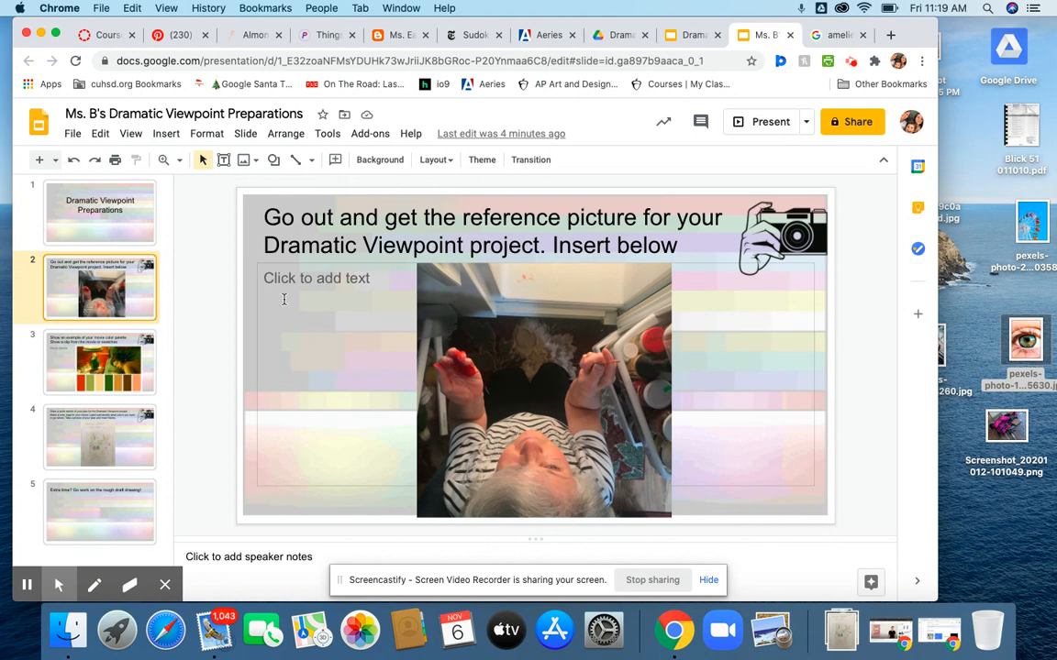
pyautogui.moveTo(569, 367)
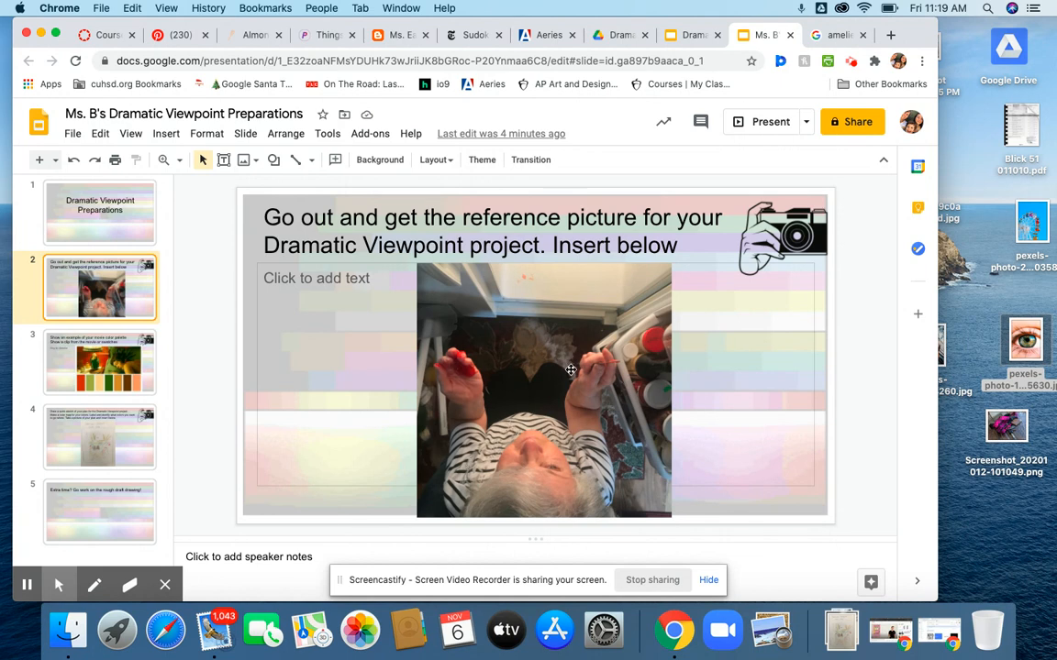
pyautogui.moveTo(554, 336)
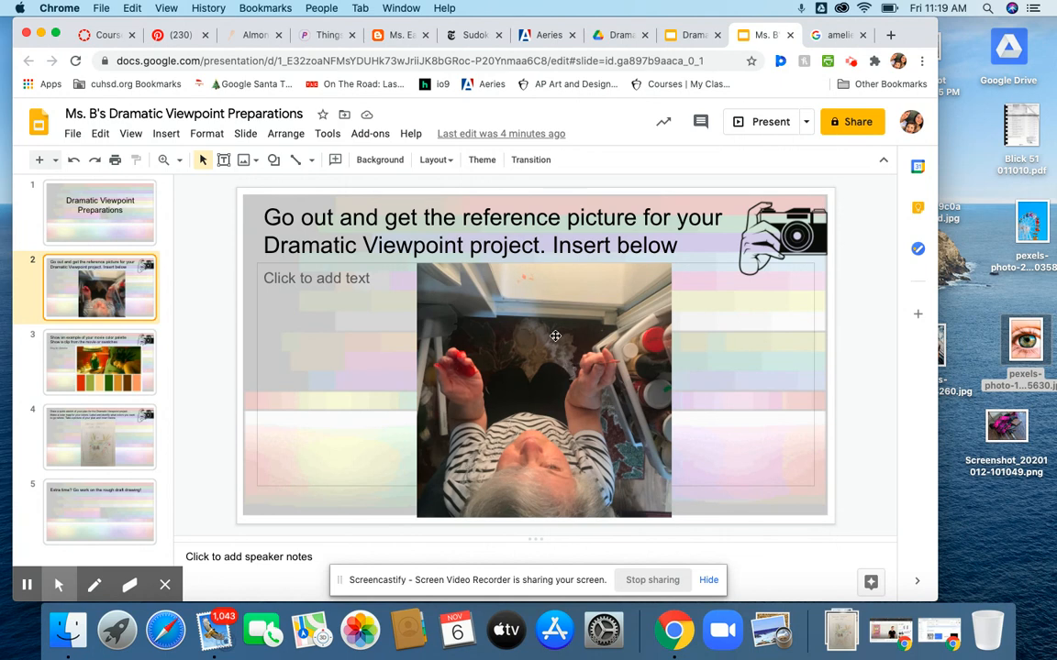
pyautogui.moveTo(568, 392)
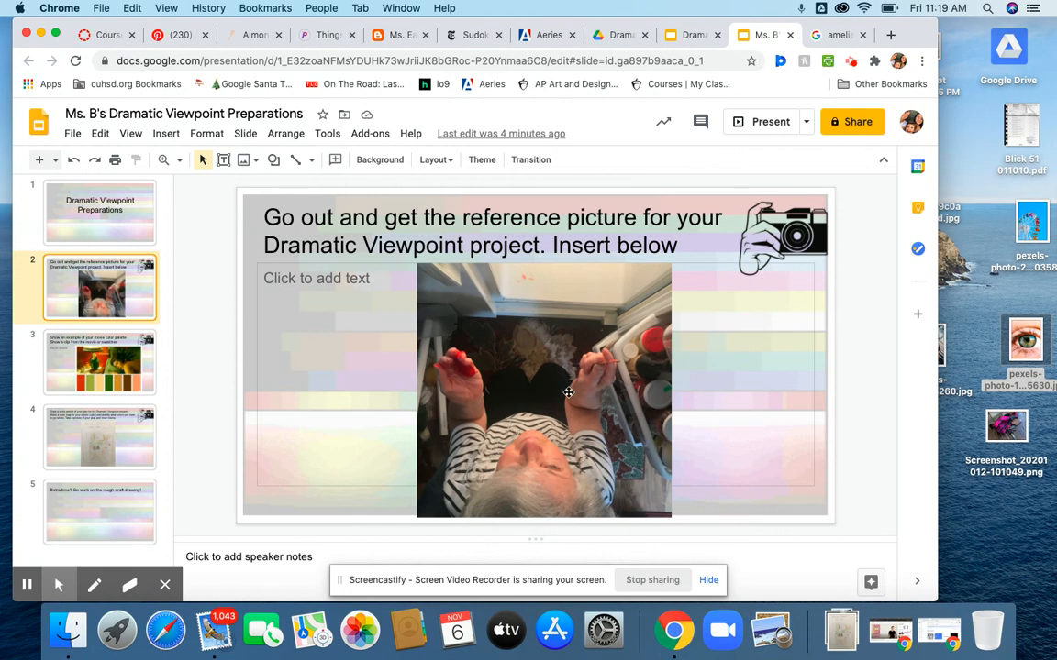
pyautogui.moveTo(448, 389)
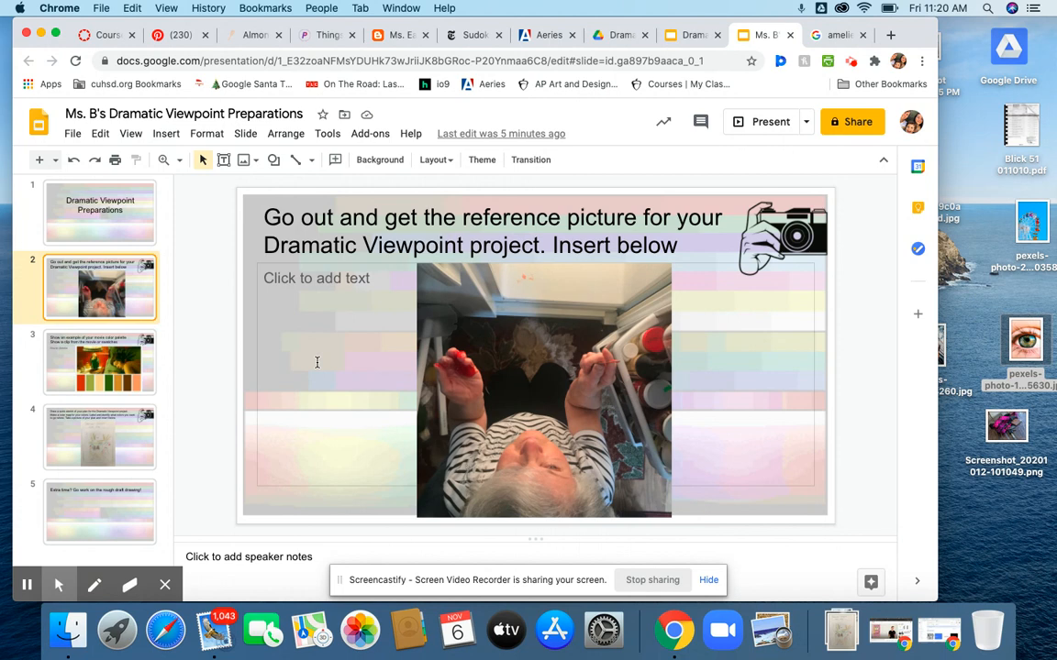
pyautogui.moveTo(492, 364)
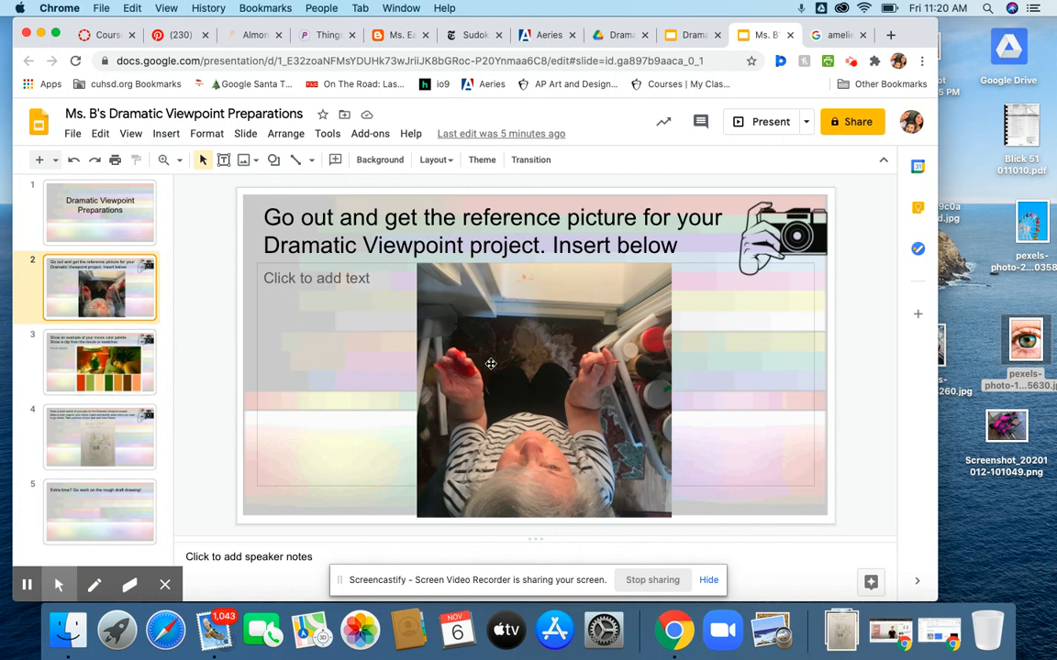
pyautogui.moveTo(206, 359)
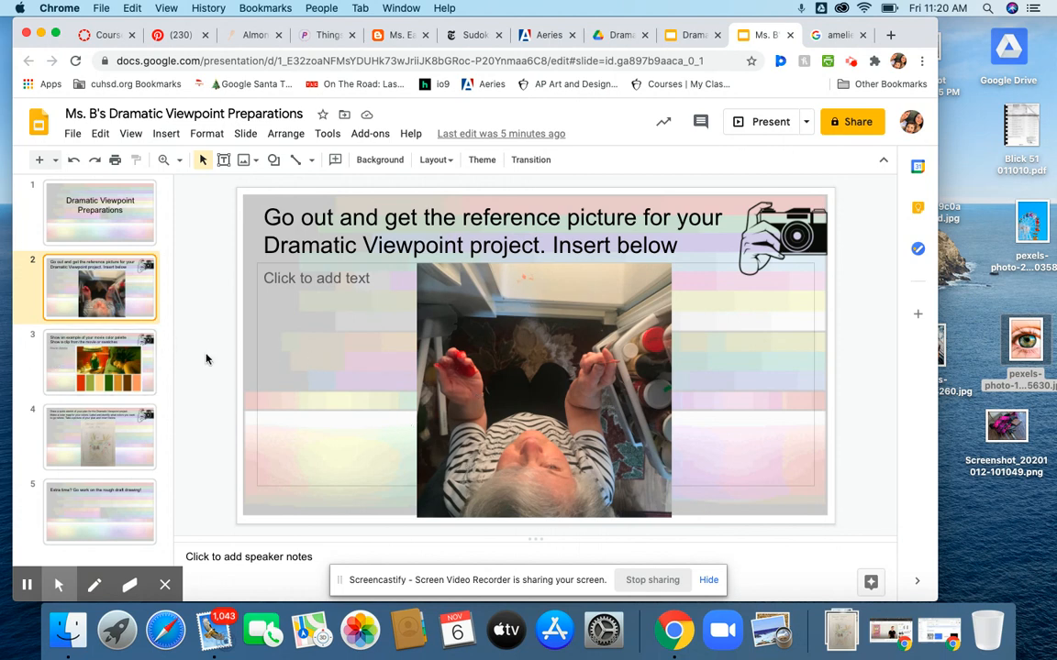
pyautogui.moveTo(70, 379)
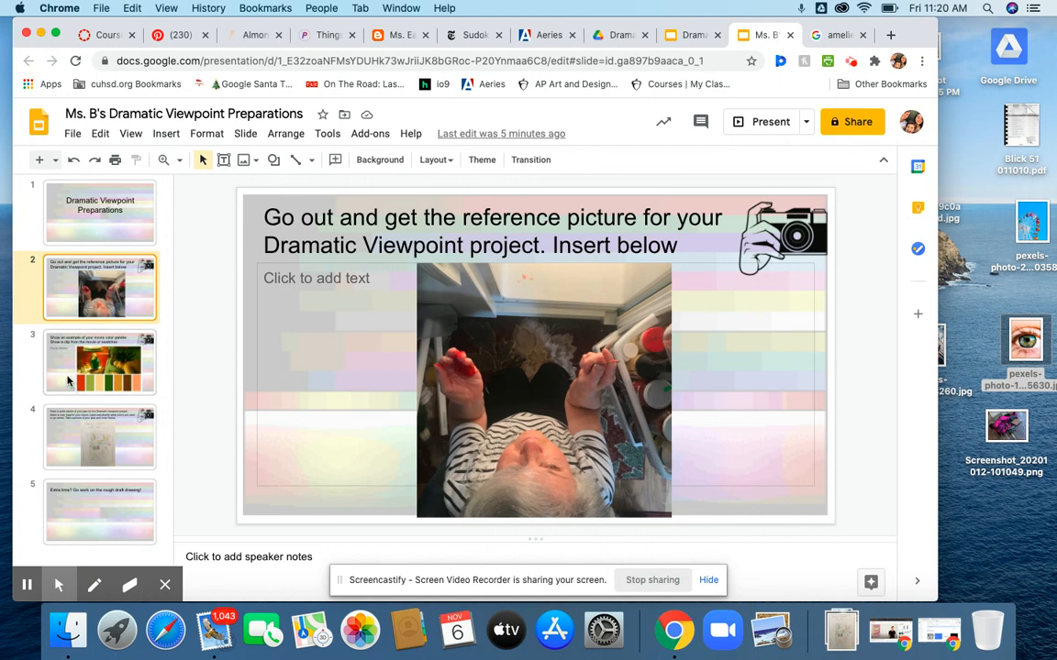
# Go to slide 3, the Amelie movie still with its color palette swatches
pyautogui.click(99, 364)
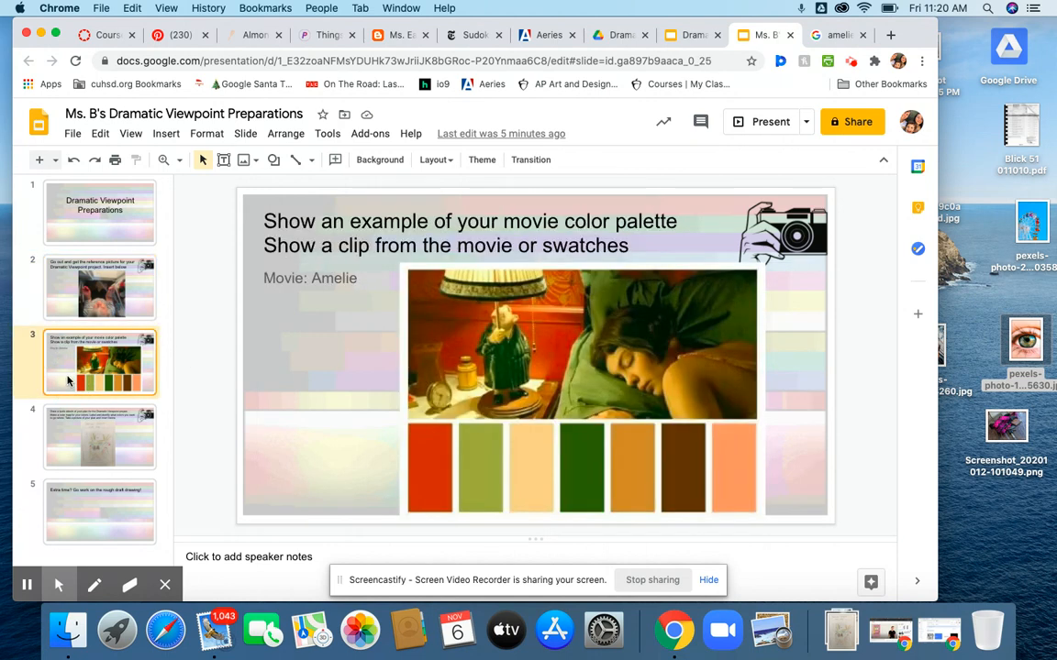
pyautogui.moveTo(399, 446)
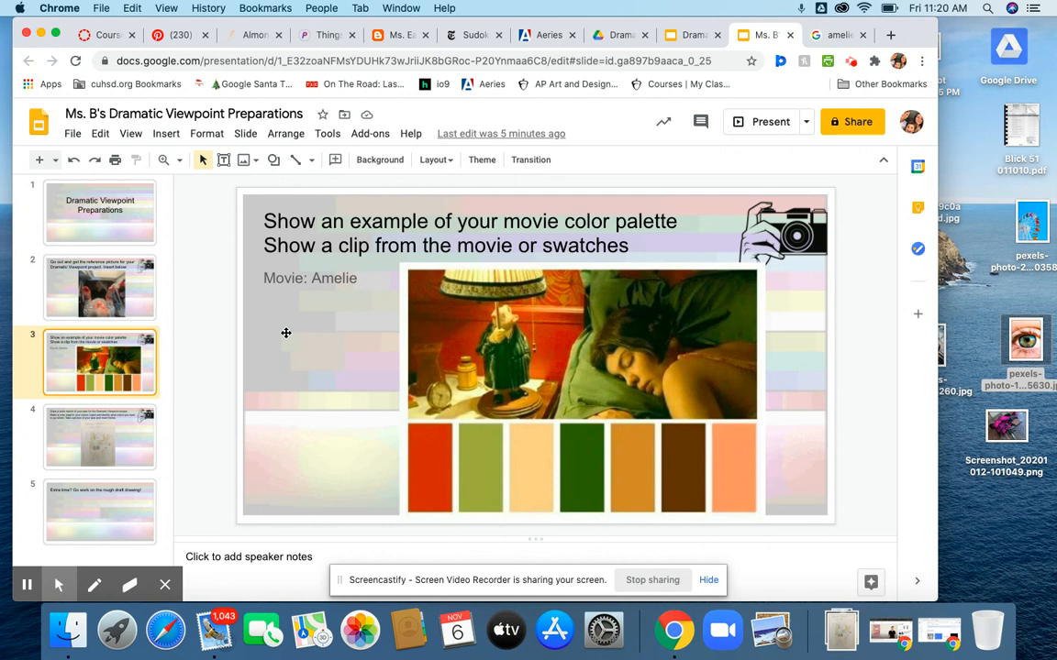
pyautogui.moveTo(330, 363)
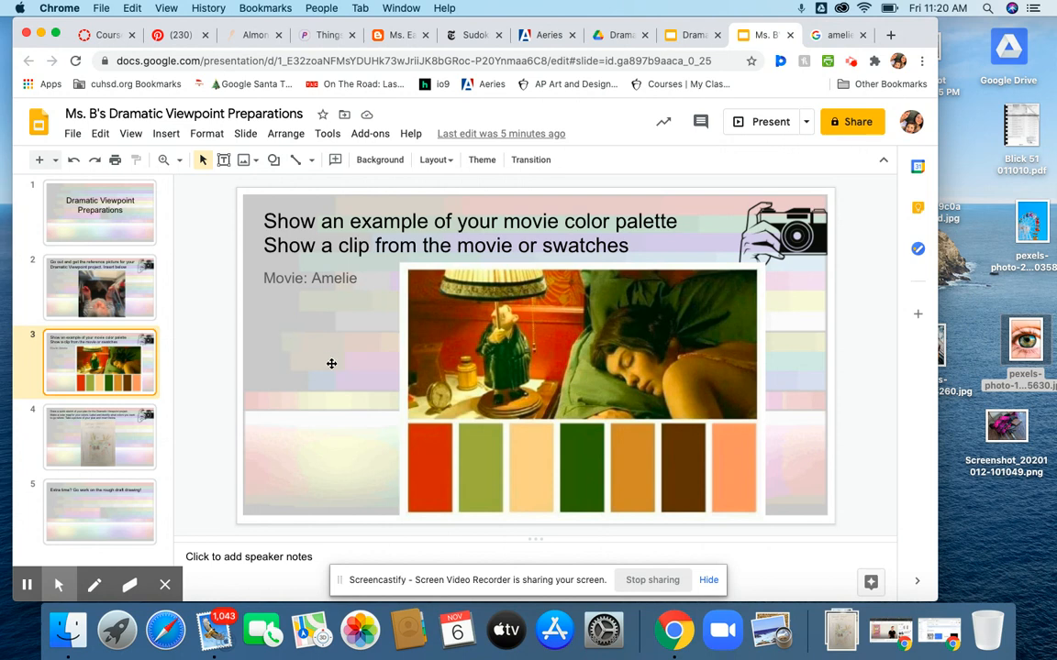
pyautogui.moveTo(540, 495)
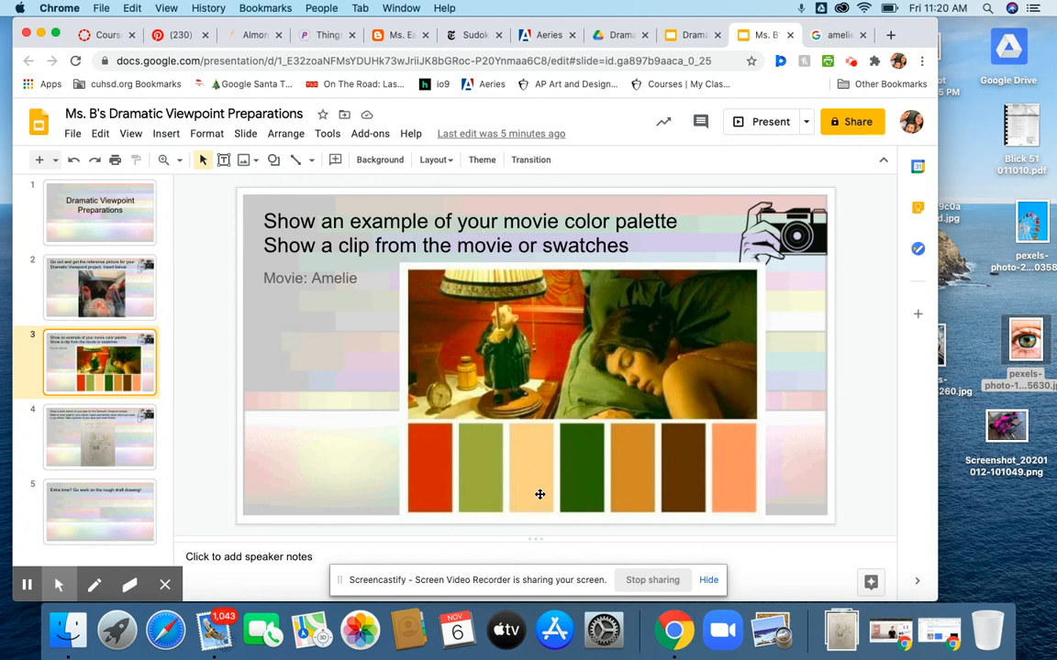
pyautogui.moveTo(488, 466)
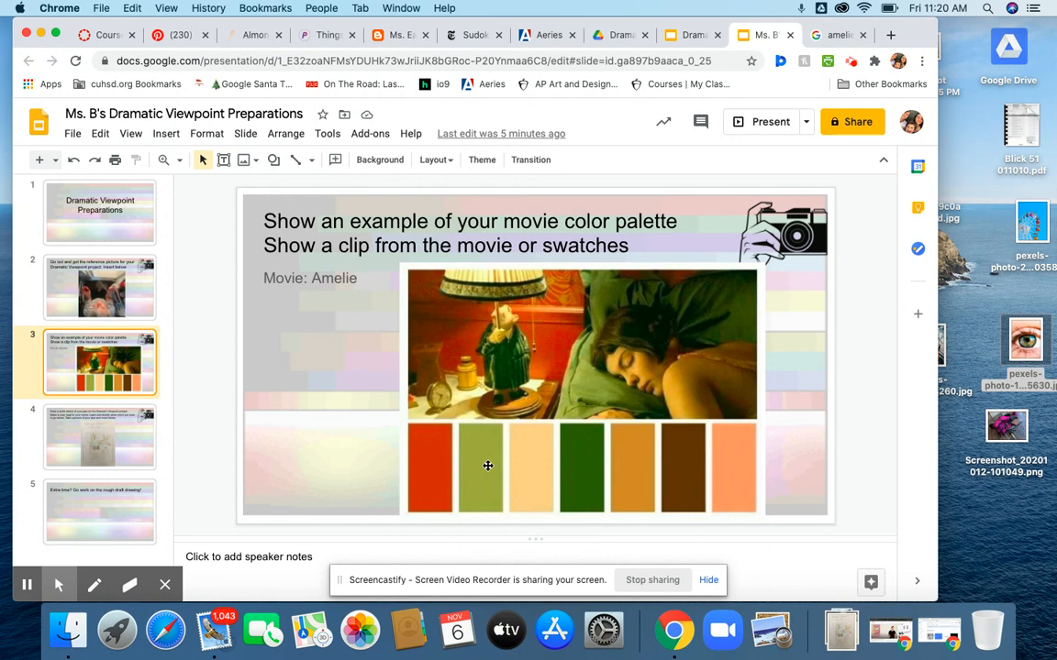
pyautogui.moveTo(374, 441)
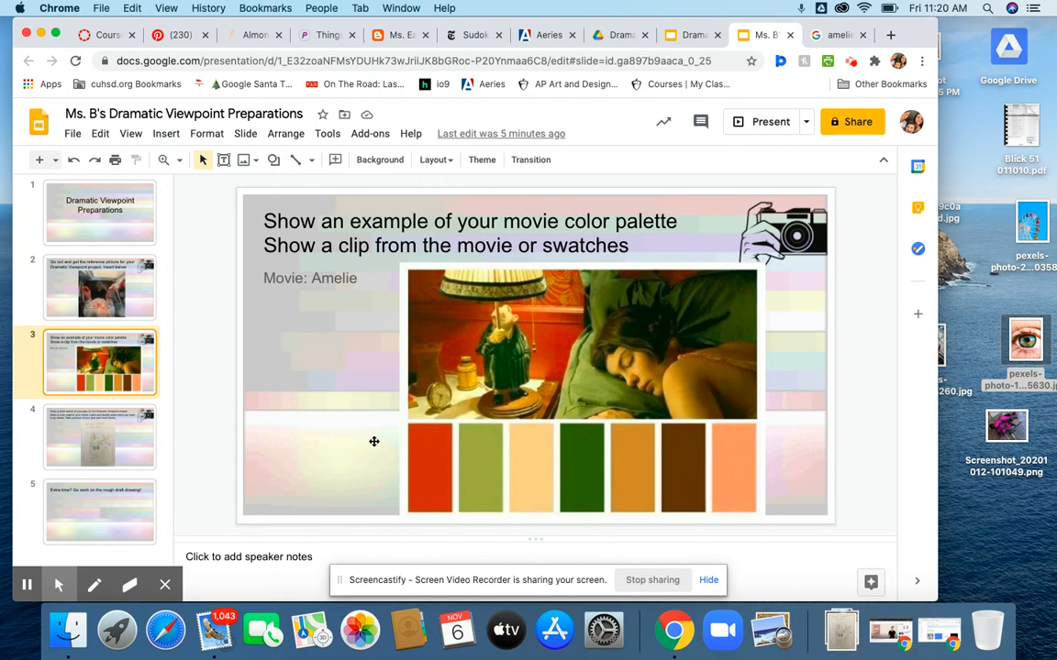
pyautogui.moveTo(165, 455)
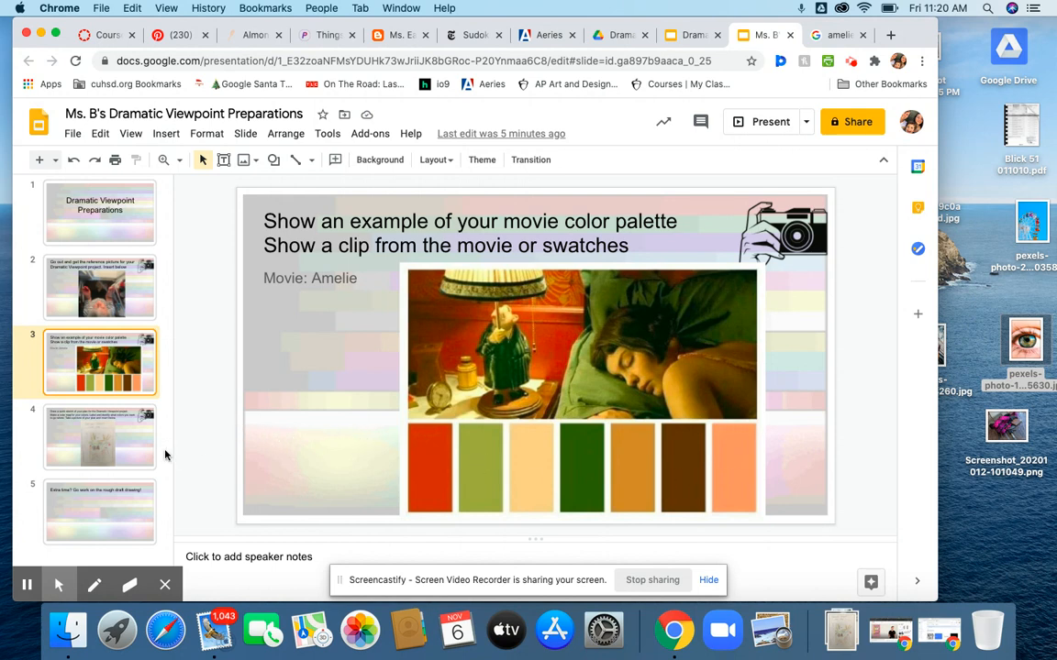
pyautogui.moveTo(163, 457)
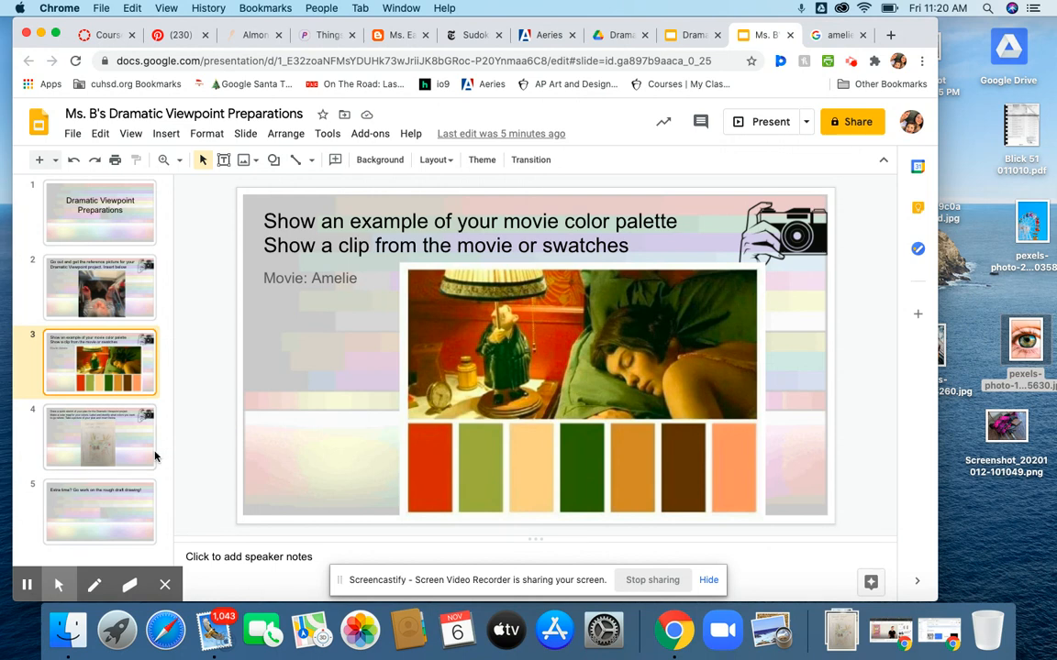
# Show slide 4's hand-drawn color-map sketch, glancing back at the Amelie palette slide to compare
pyautogui.click(99, 436)
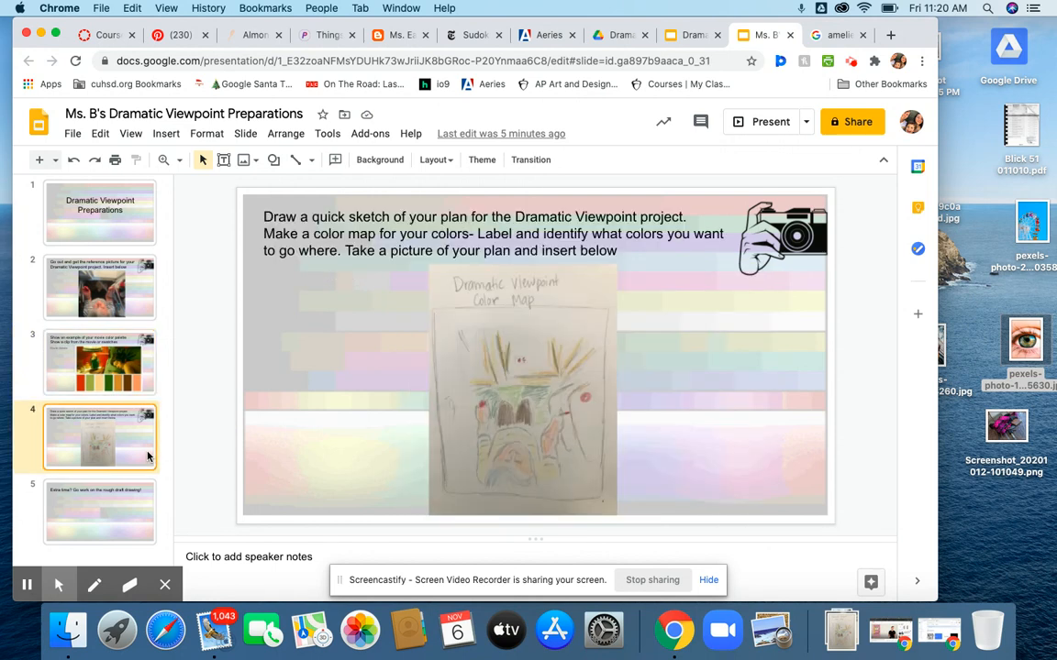
pyautogui.moveTo(286, 385)
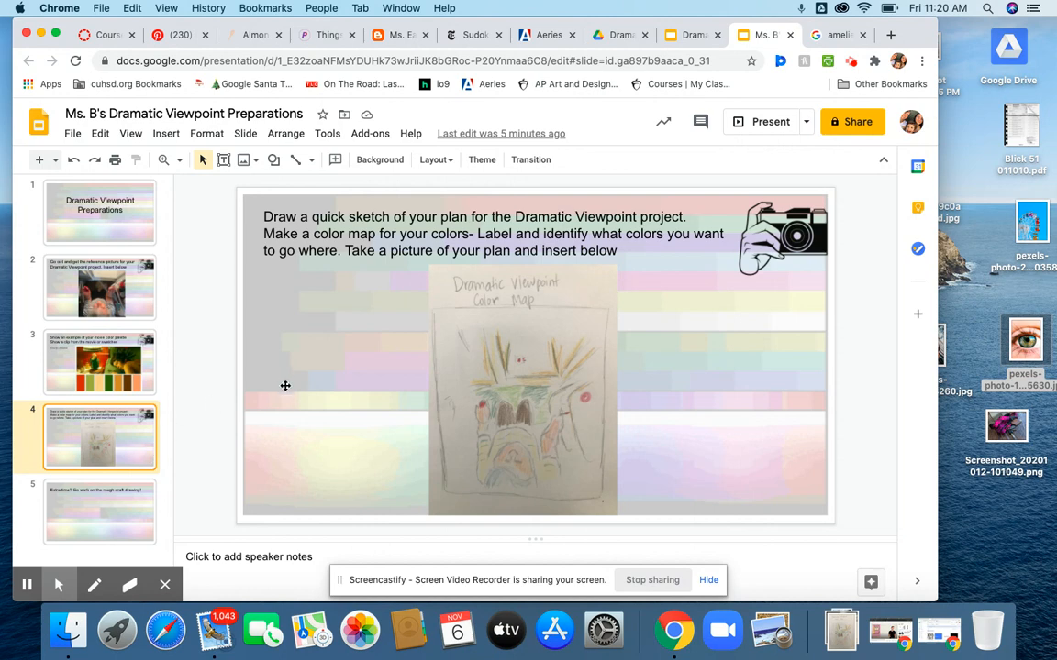
pyautogui.moveTo(507, 477)
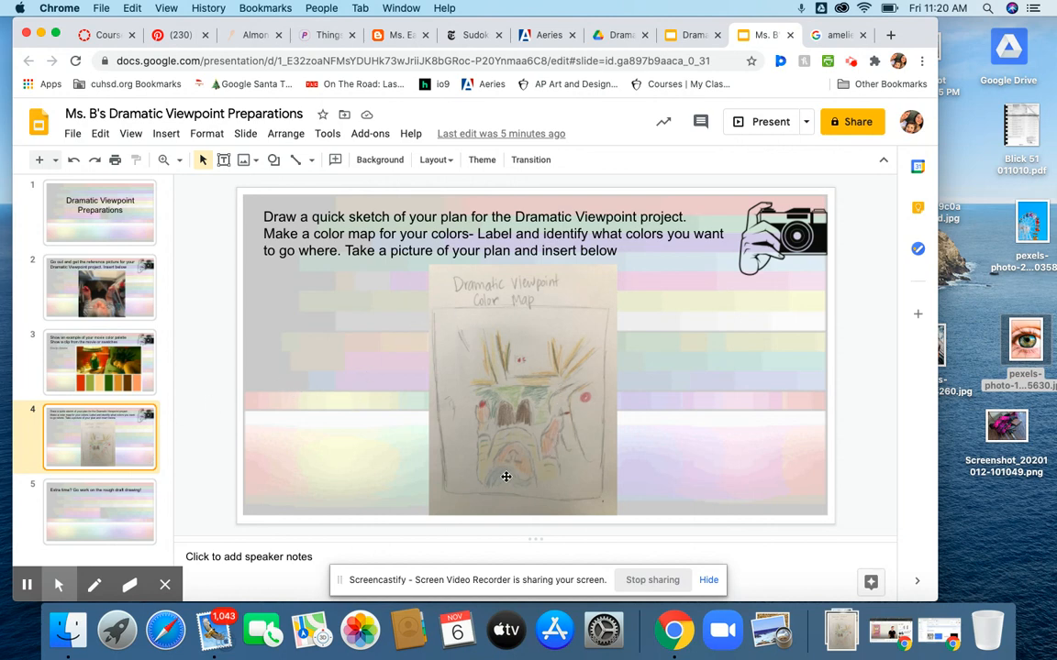
pyautogui.moveTo(549, 418)
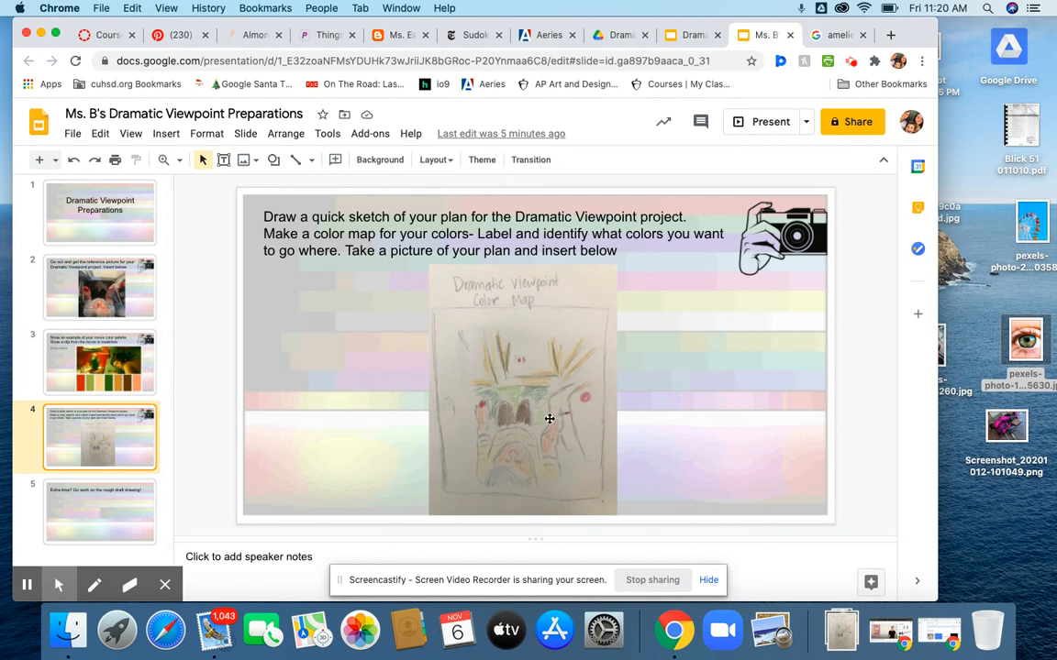
pyautogui.moveTo(429, 282)
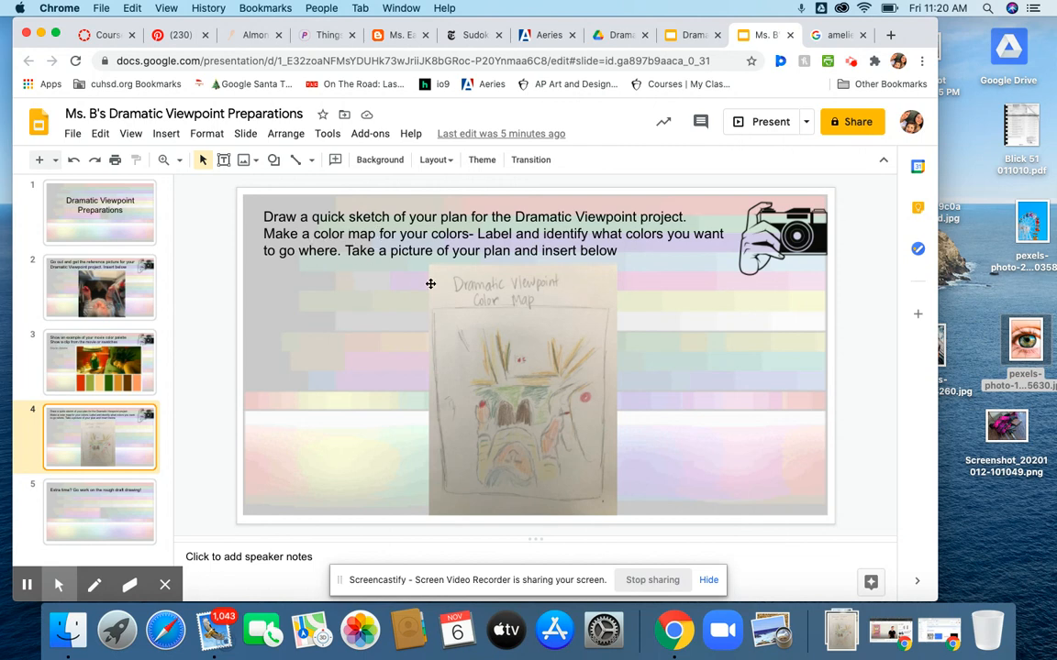
pyautogui.moveTo(466, 312)
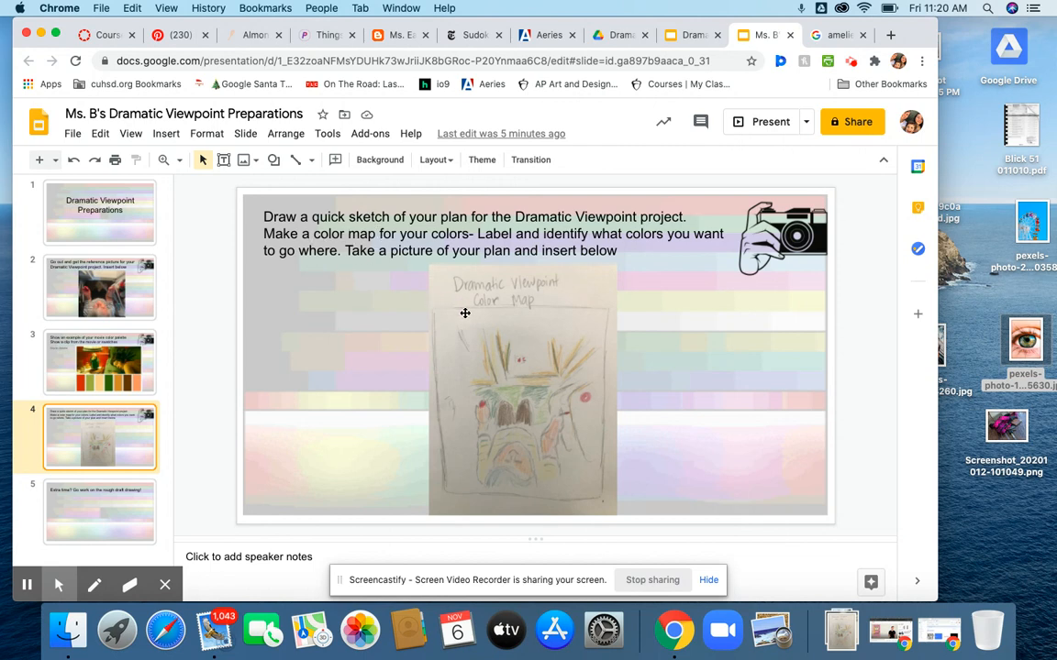
pyautogui.moveTo(475, 396)
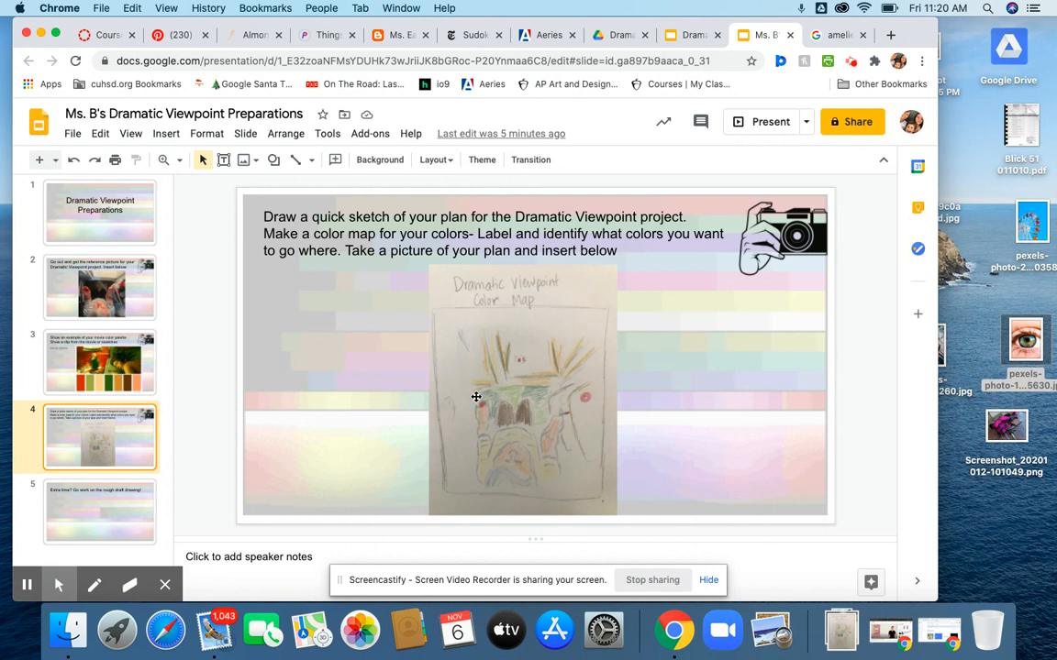
pyautogui.moveTo(545, 408)
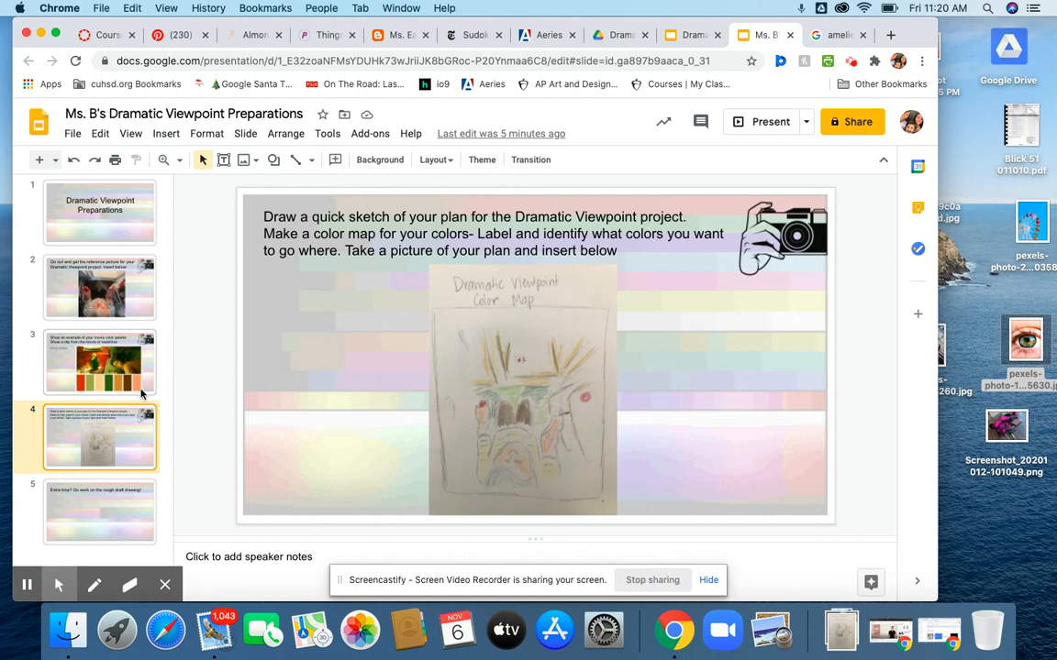
pyautogui.click(99, 363)
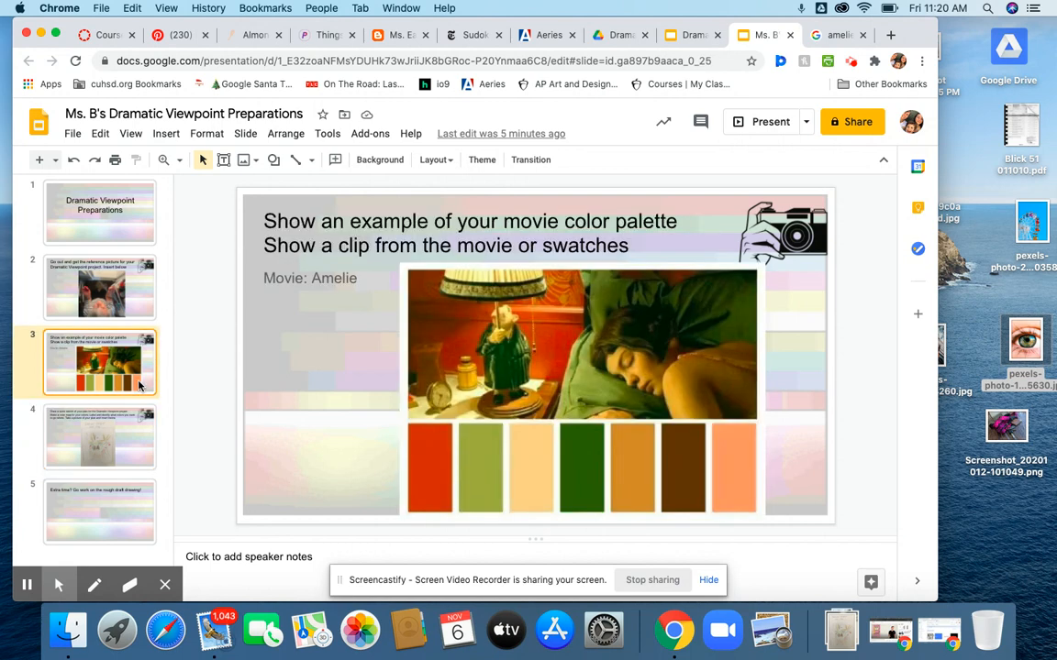
pyautogui.click(99, 437)
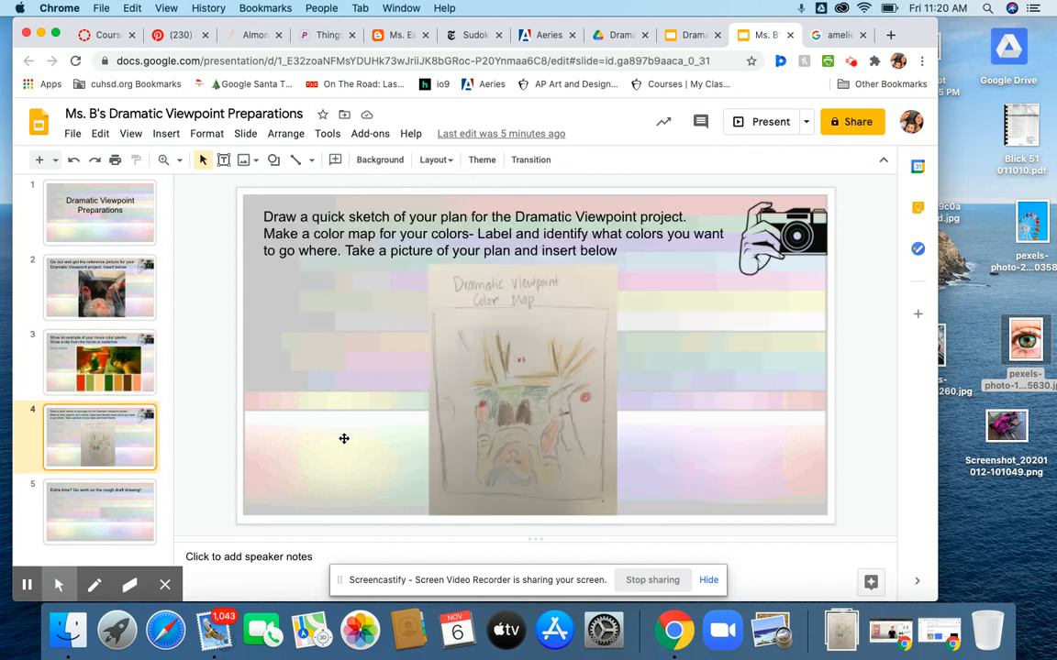
pyautogui.moveTo(561, 420)
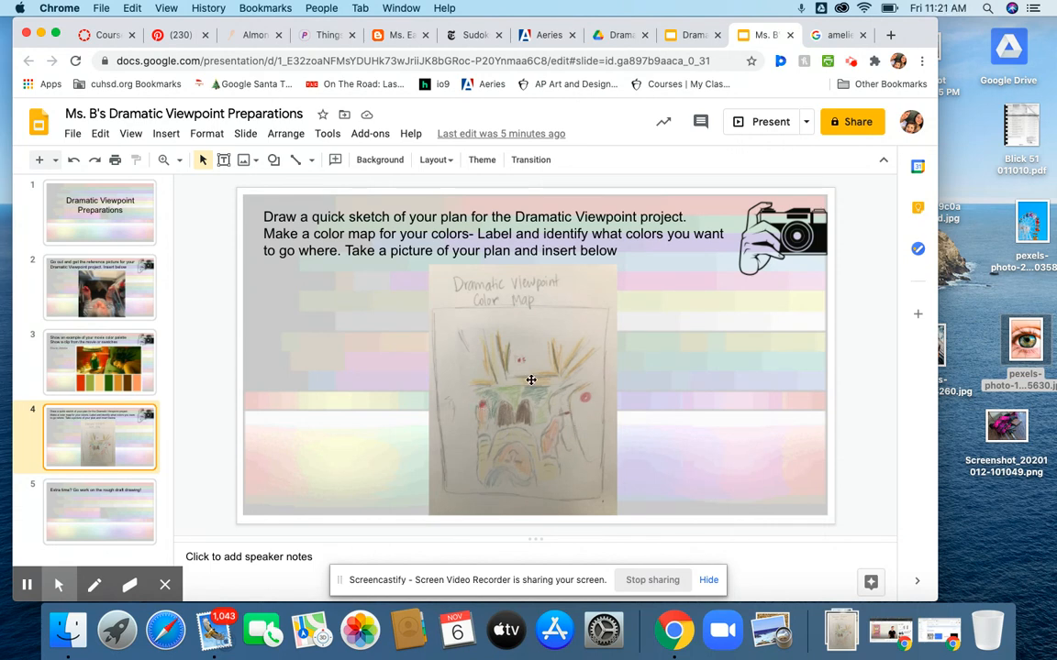
pyautogui.moveTo(528, 363)
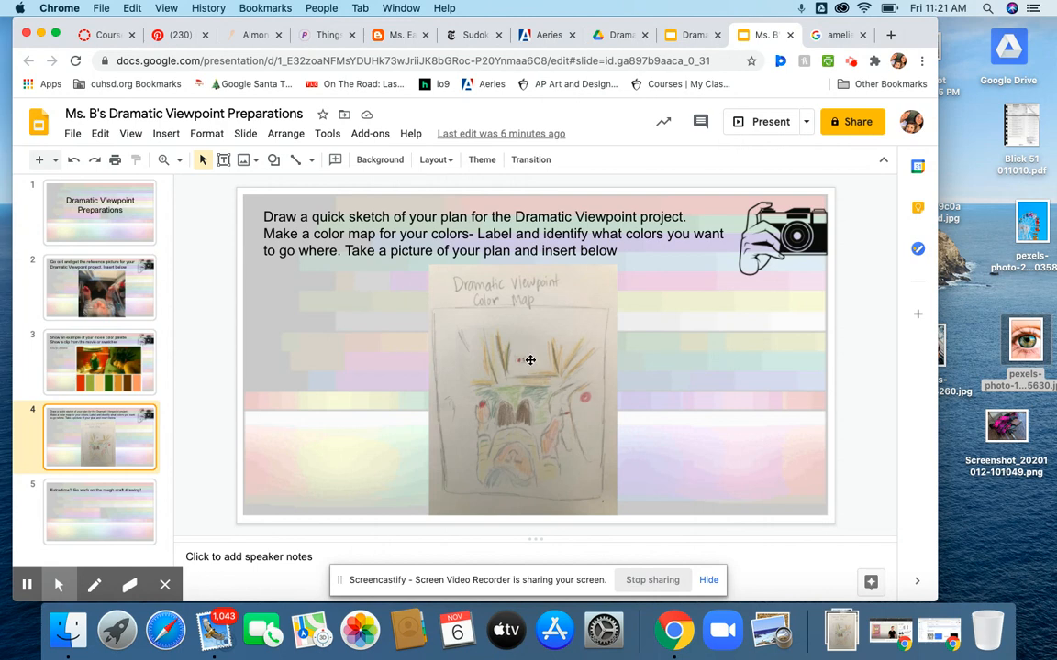
pyautogui.moveTo(414, 437)
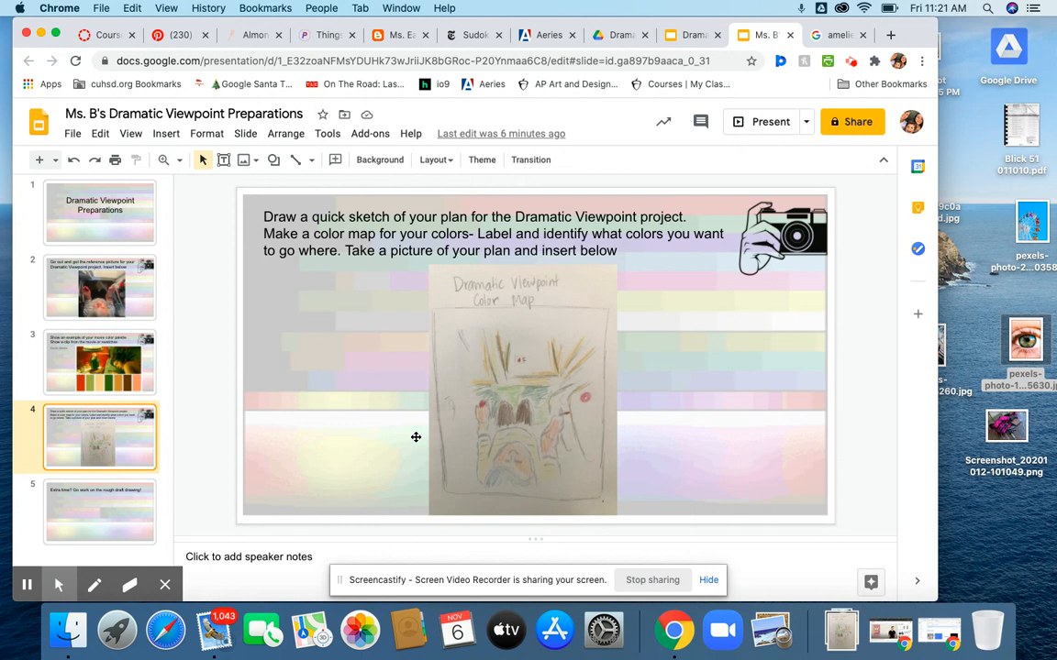
pyautogui.moveTo(543, 393)
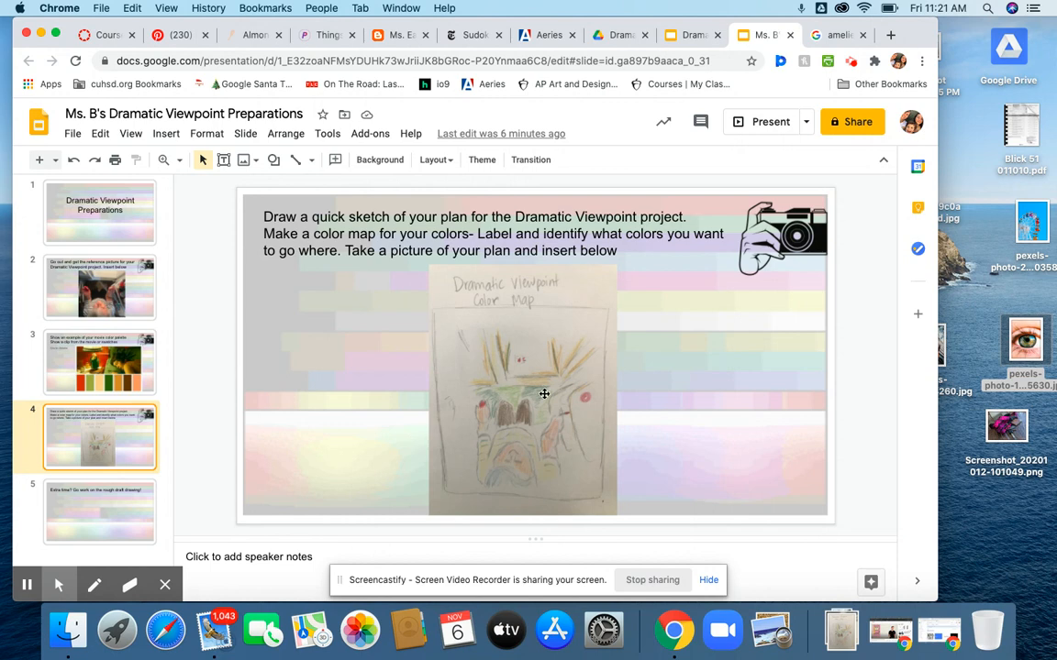
pyautogui.moveTo(568, 373)
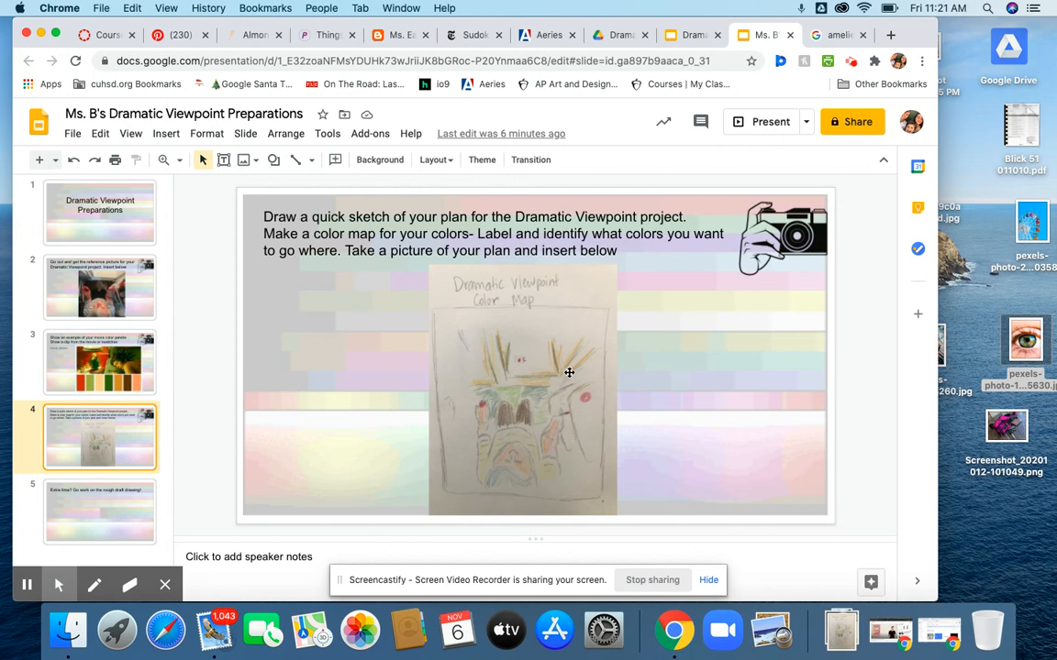
pyautogui.moveTo(528, 367)
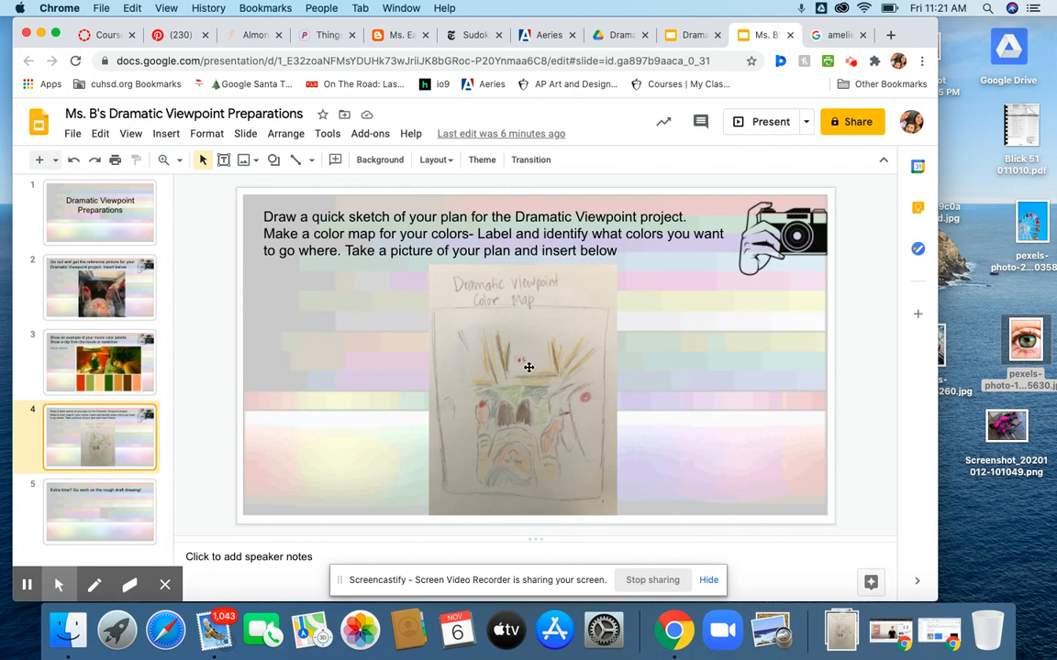
pyautogui.moveTo(558, 337)
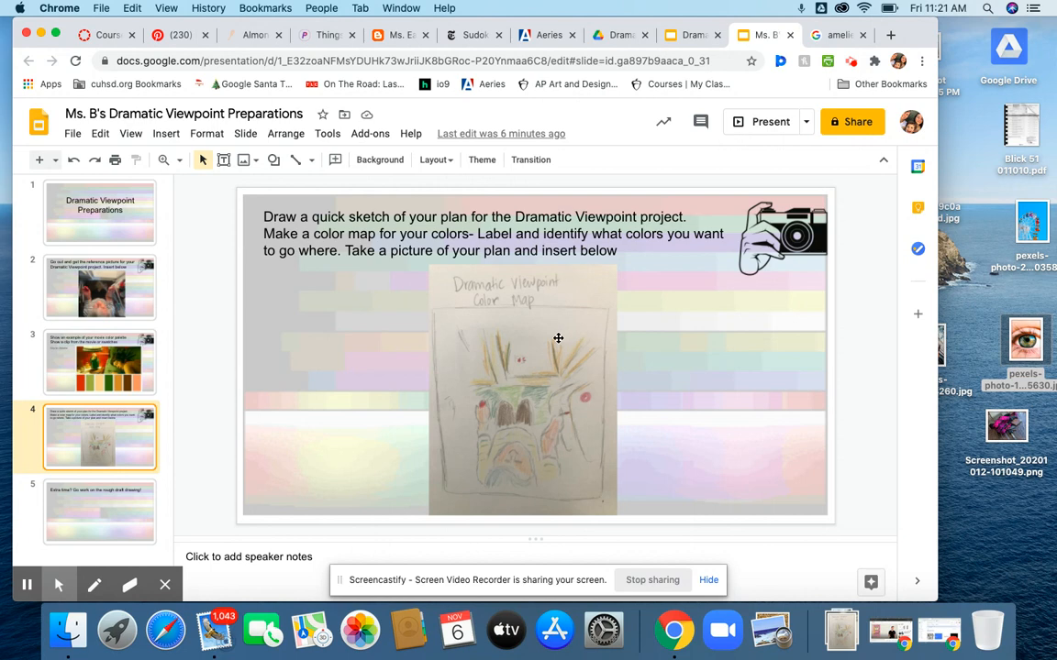
pyautogui.moveTo(580, 453)
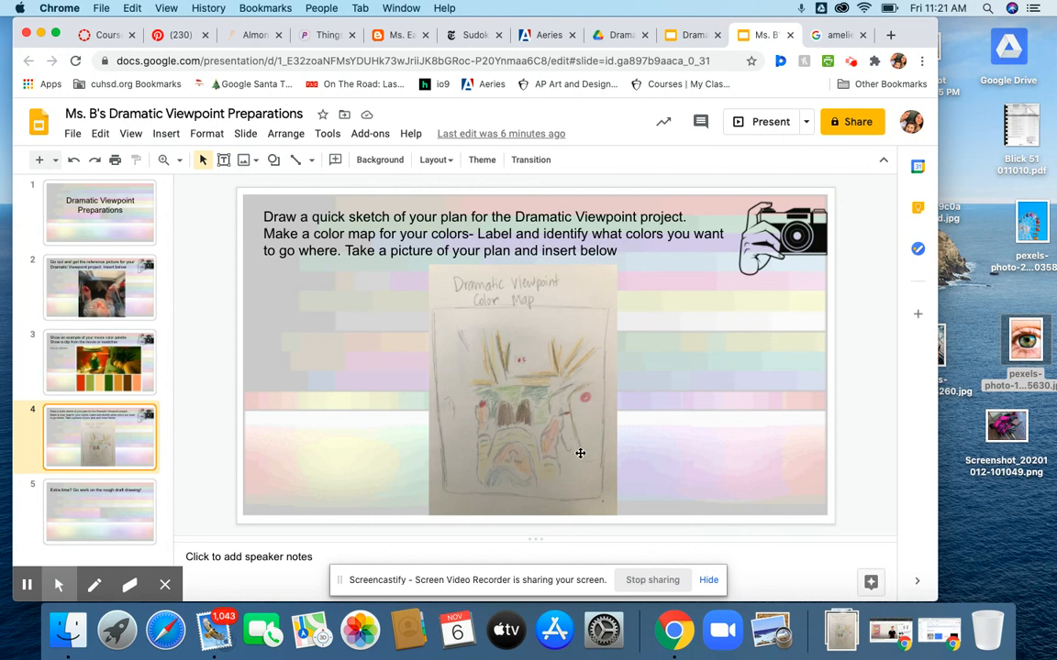
pyautogui.moveTo(546, 415)
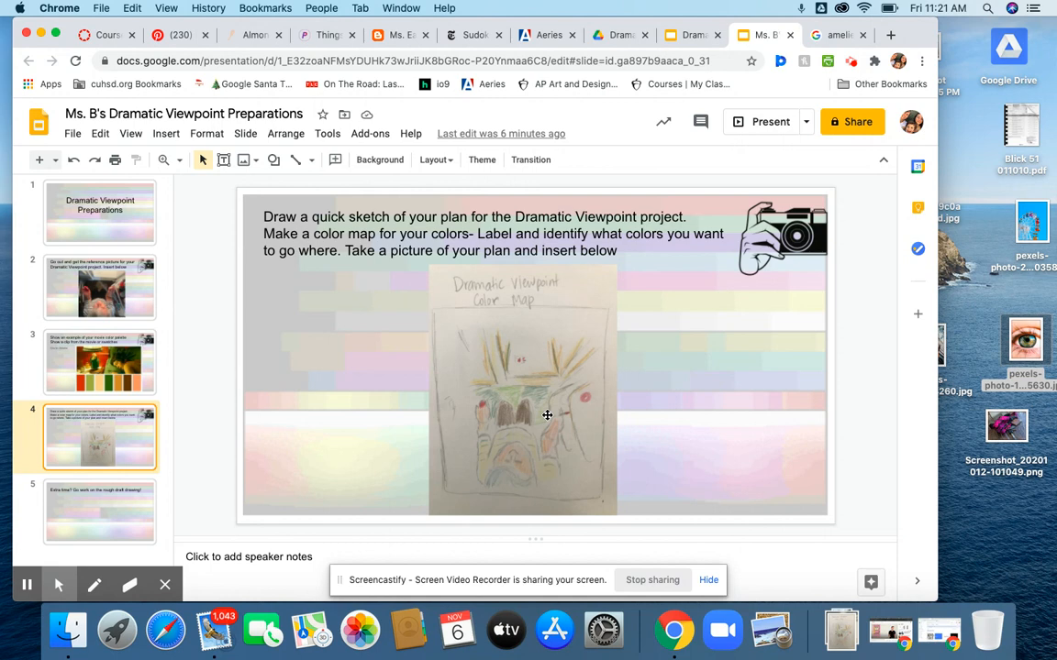
pyautogui.moveTo(572, 523)
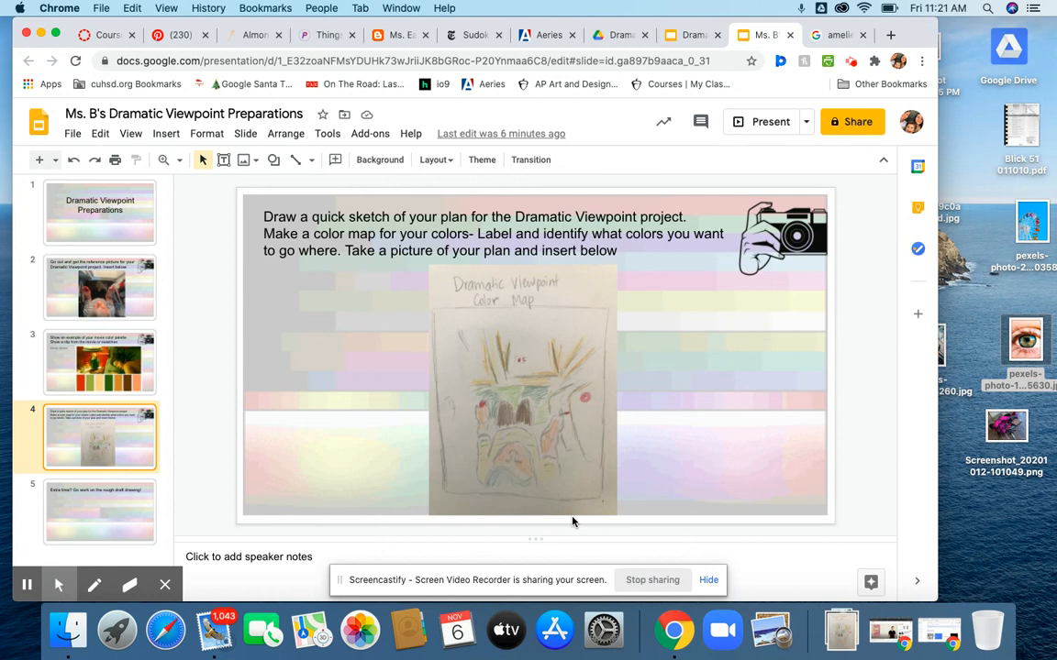
pyautogui.moveTo(656, 535)
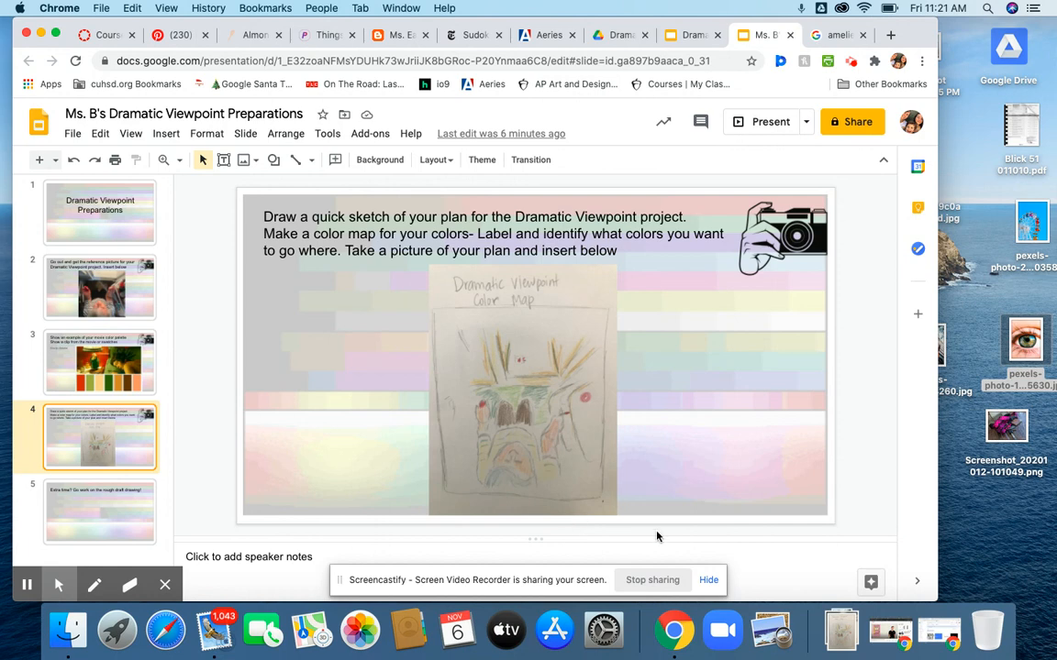